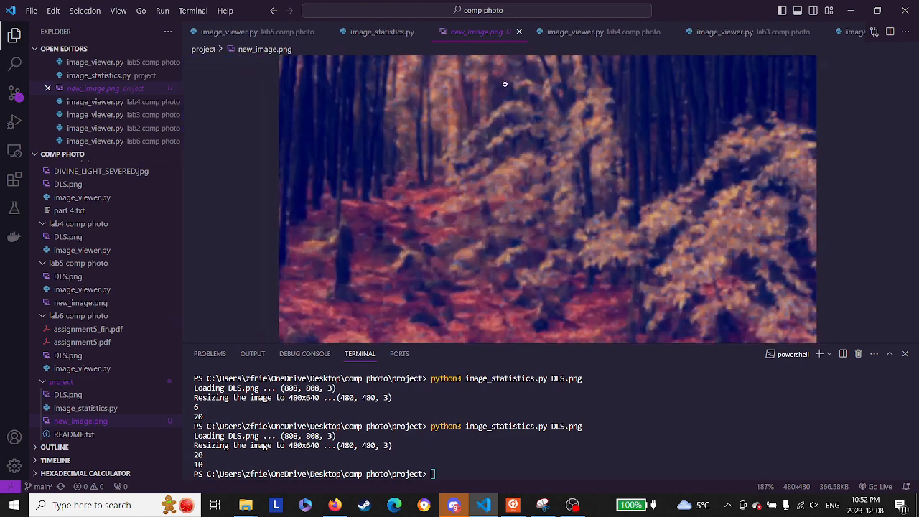
Step: Run image_statistics.py on DLS.png from the terminal to open the Display Image window
{"action": "left_click", "coordinate": [382, 31]}
{"action": "type", "text": "python3 image_statistics.py DLS.png"}
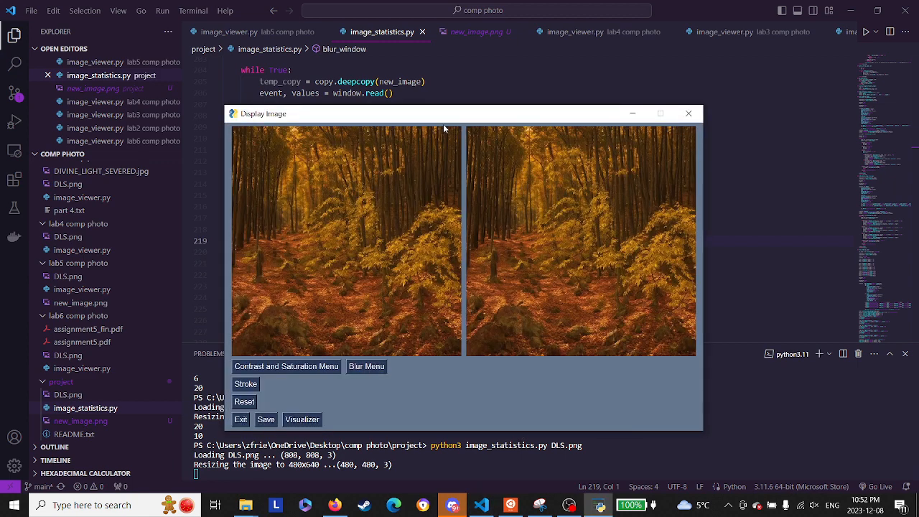
{"action": "left_click_drag", "start_coordinate": [446, 114], "coordinate": [445, 89]}
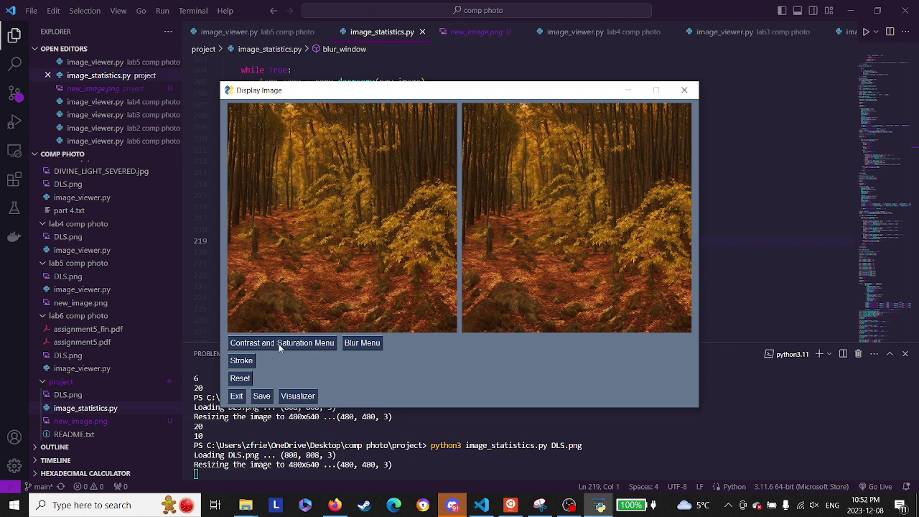
{"action": "mouse_move", "coordinate": [649, 16]}
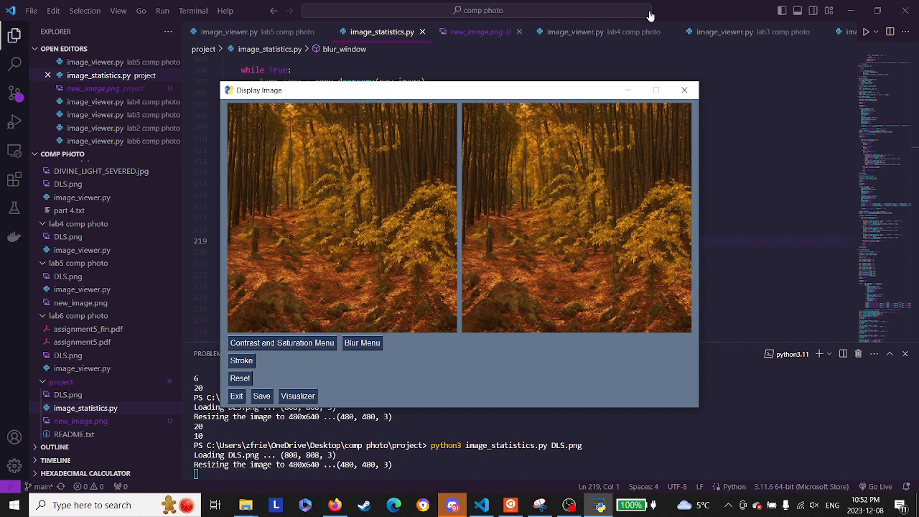
{"action": "mouse_move", "coordinate": [359, 207]}
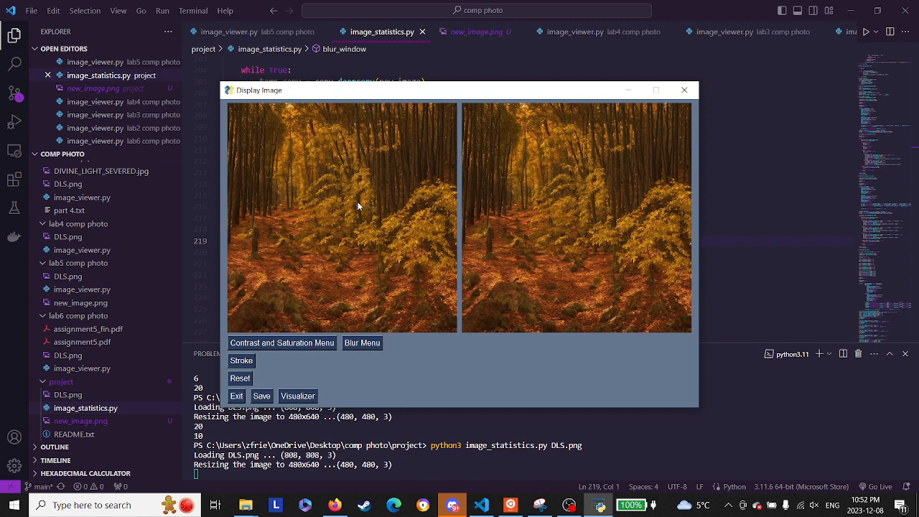
{"action": "mouse_move", "coordinate": [502, 291]}
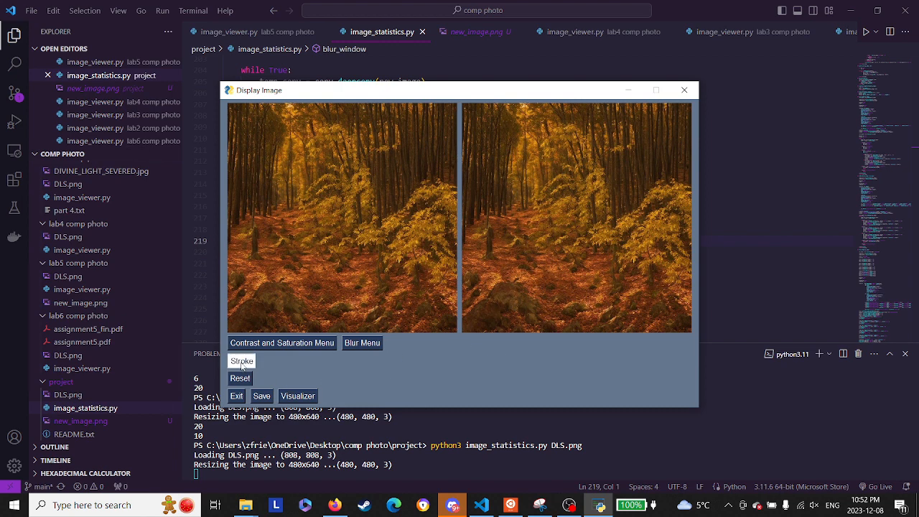
{"action": "left_click", "coordinate": [241, 360]}
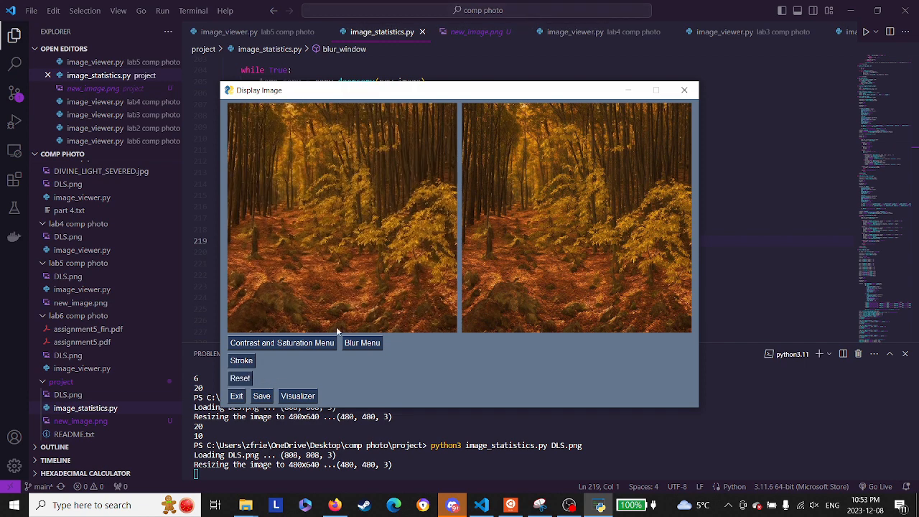
Step: Try saturation 5, contrast 3 and maximum colour palette in the Contrast and Saturation menu, then discard them
{"action": "left_click", "coordinate": [281, 342]}
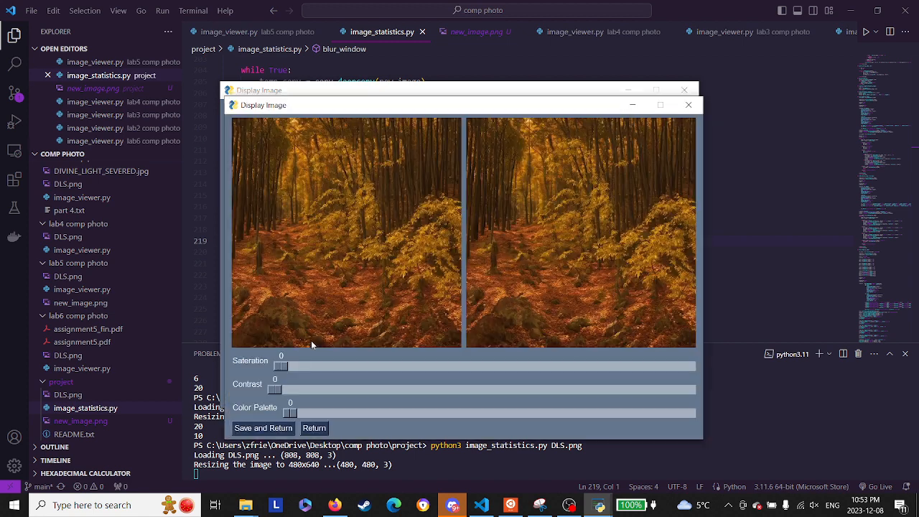
{"action": "left_click_drag", "start_coordinate": [280, 366], "coordinate": [321, 366]}
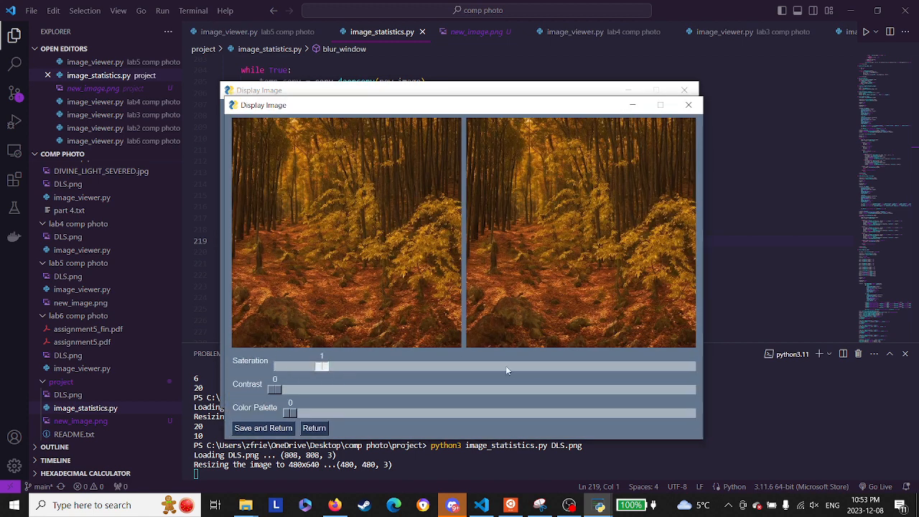
{"action": "left_click_drag", "start_coordinate": [322, 366], "coordinate": [486, 366]}
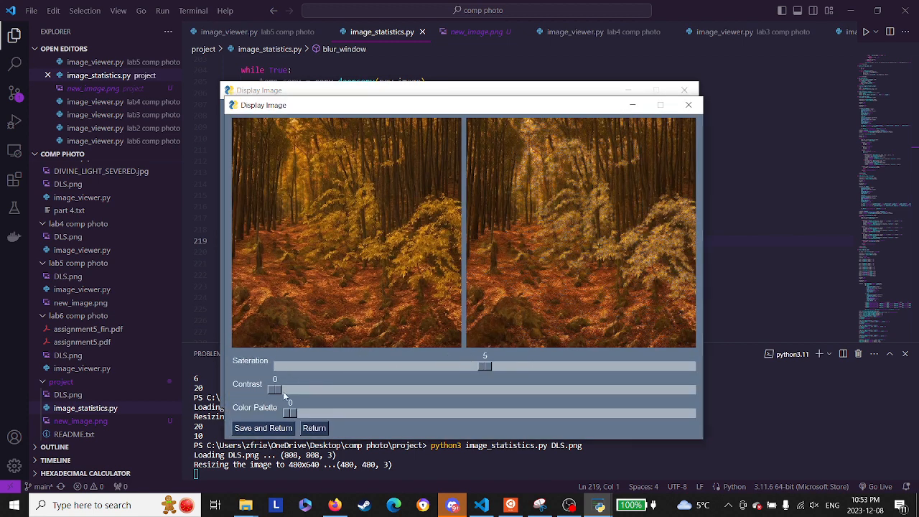
{"action": "left_click_drag", "start_coordinate": [274, 389], "coordinate": [399, 389]}
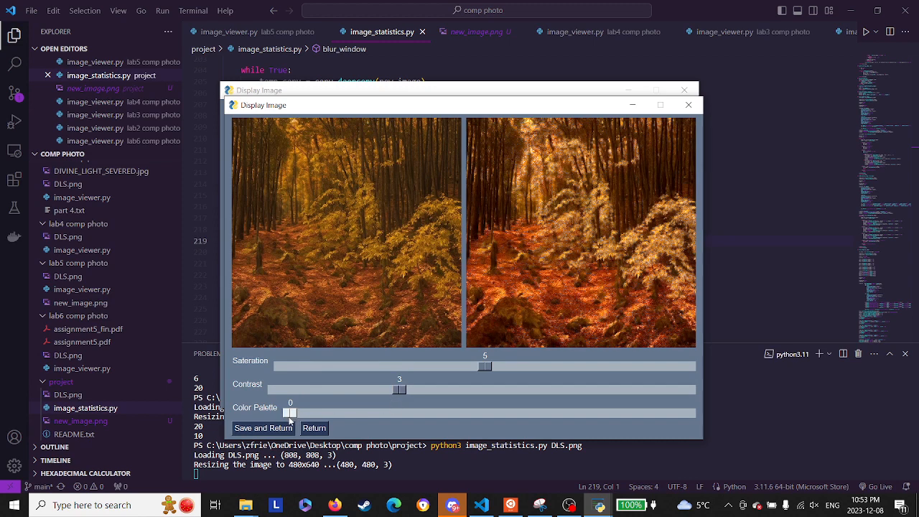
{"action": "left_click_drag", "start_coordinate": [290, 413], "coordinate": [490, 413]}
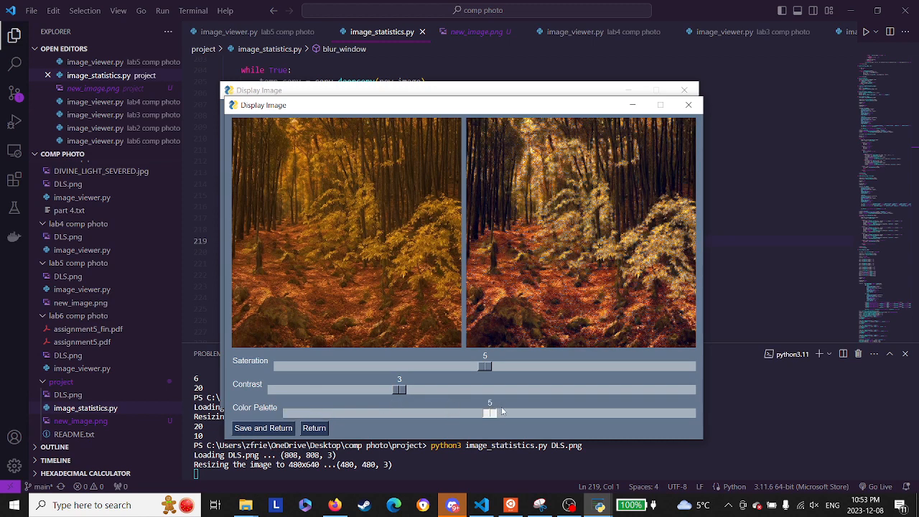
{"action": "left_click_drag", "start_coordinate": [489, 413], "coordinate": [690, 413]}
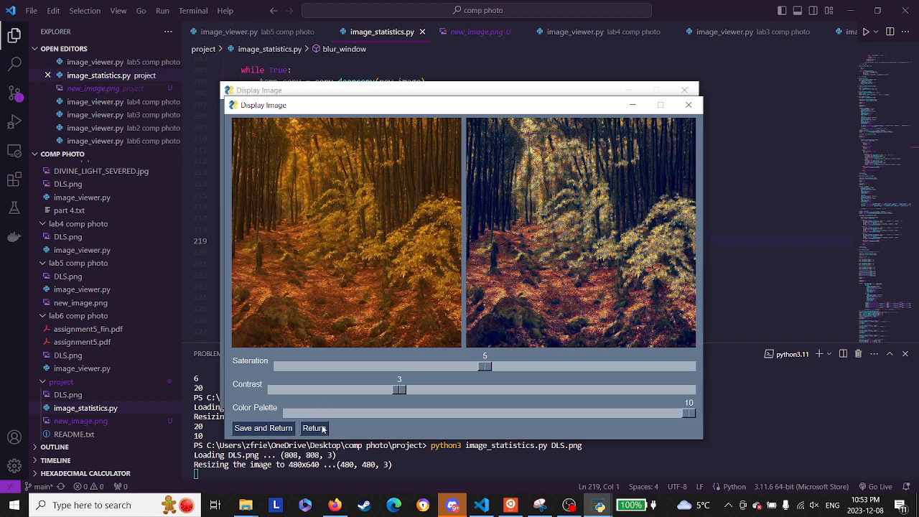
{"action": "left_click", "coordinate": [313, 428]}
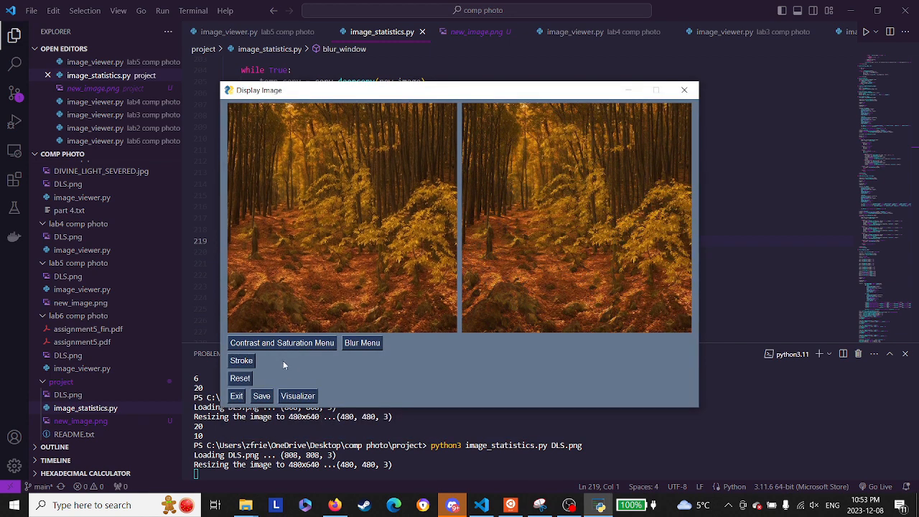
Step: Set the Colour Palette slider to 10 and save the blue-green version as the edited image
{"action": "left_click", "coordinate": [282, 342]}
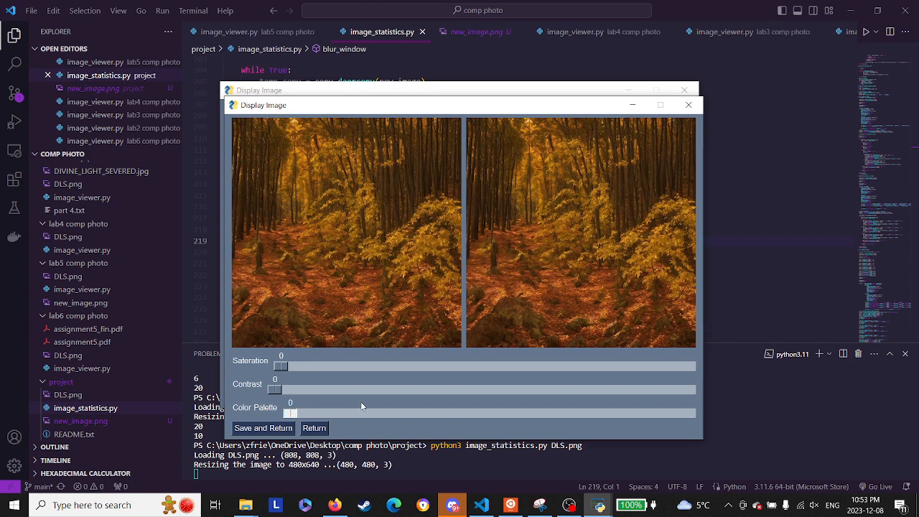
{"action": "left_click_drag", "start_coordinate": [290, 413], "coordinate": [687, 413]}
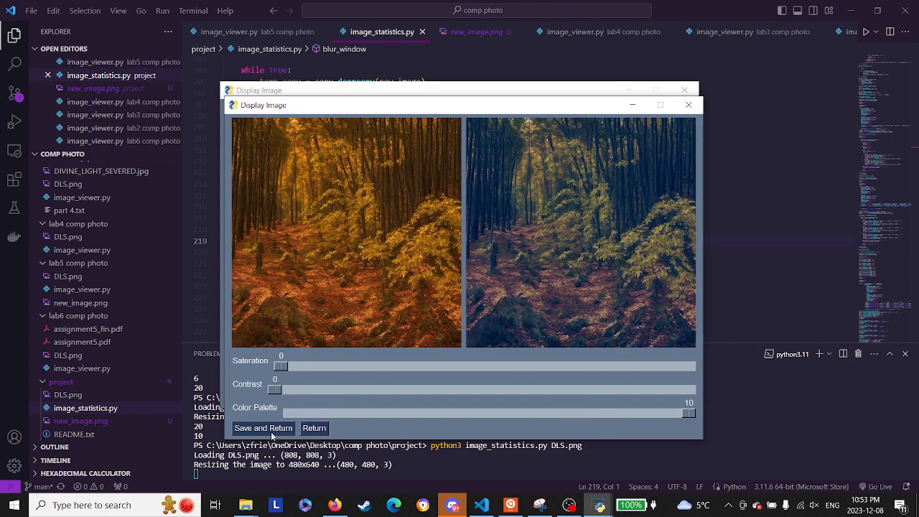
{"action": "left_click", "coordinate": [313, 428]}
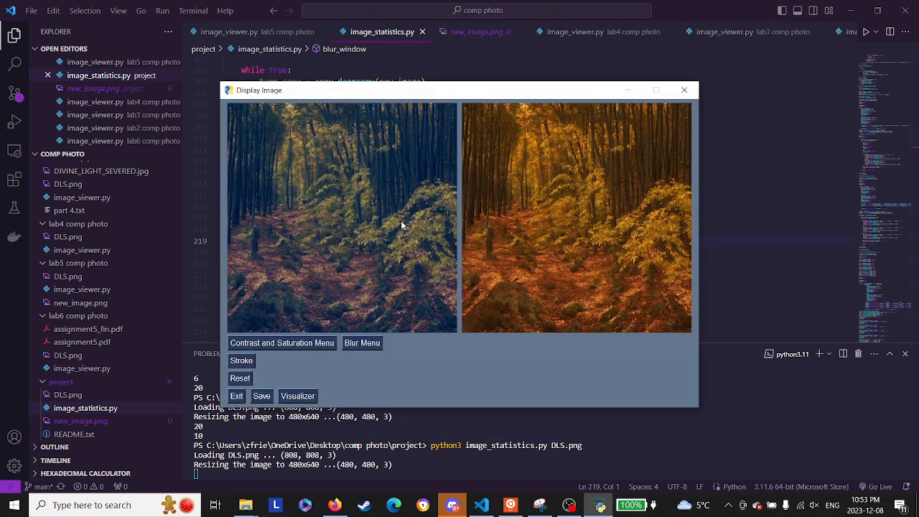
{"action": "mouse_move", "coordinate": [364, 296]}
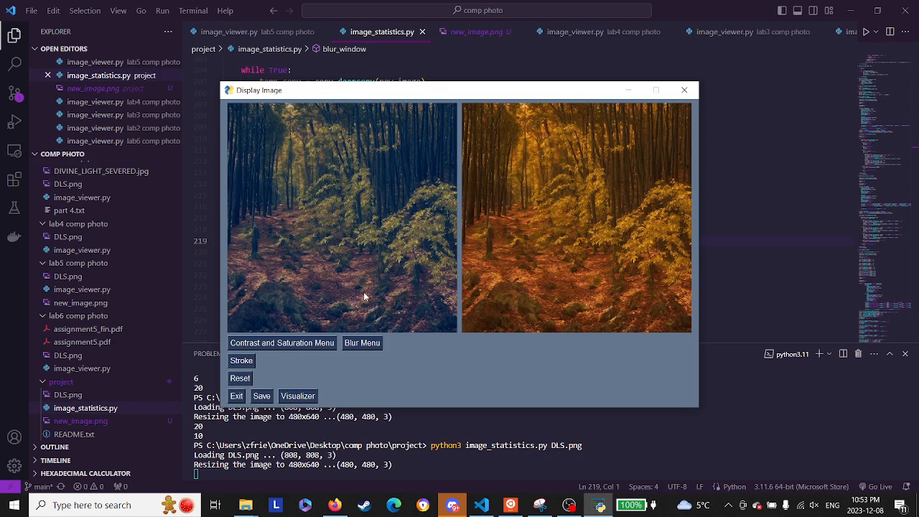
{"action": "mouse_move", "coordinate": [520, 333]}
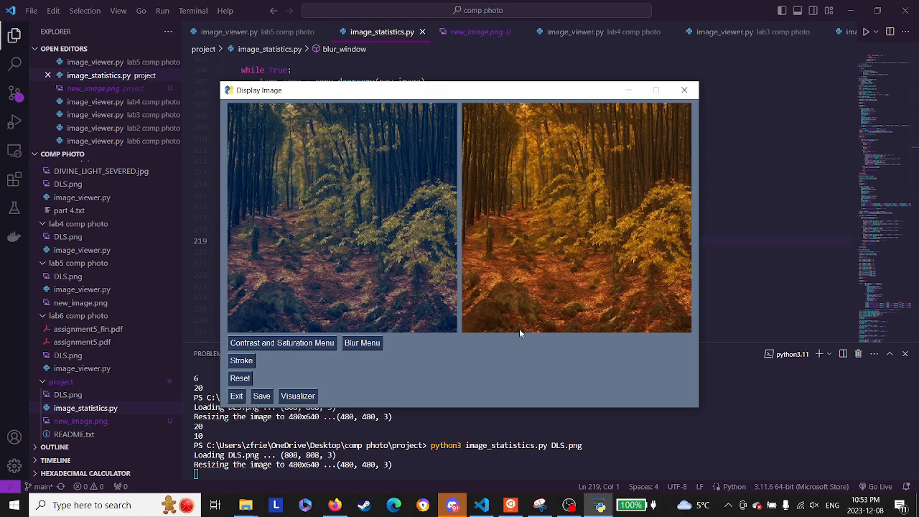
{"action": "mouse_move", "coordinate": [362, 342]}
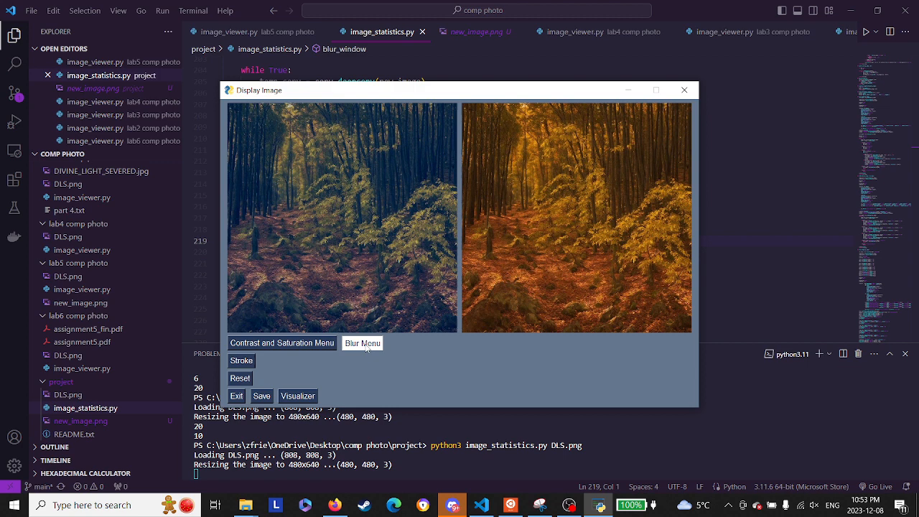
Step: Blur the forest image at full intensity 10 in the Blur menu
{"action": "left_click", "coordinate": [362, 342]}
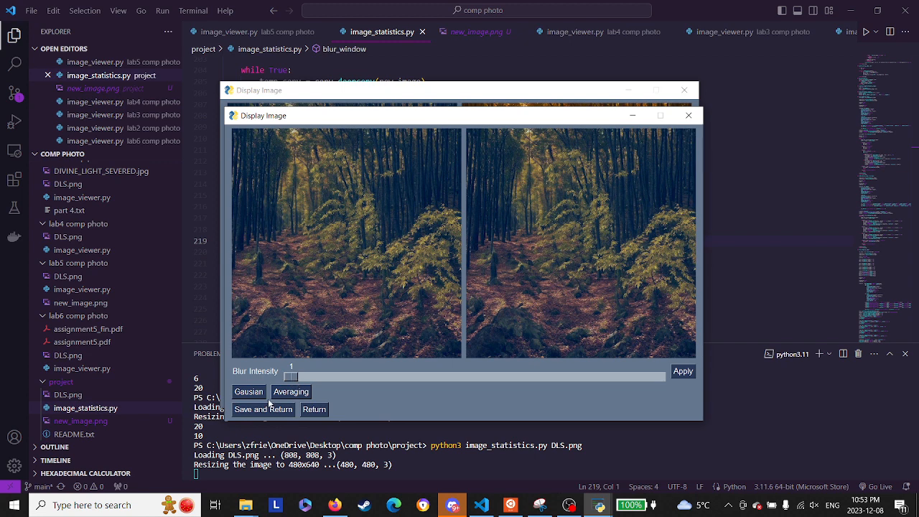
{"action": "left_click_drag", "start_coordinate": [290, 376], "coordinate": [494, 376]}
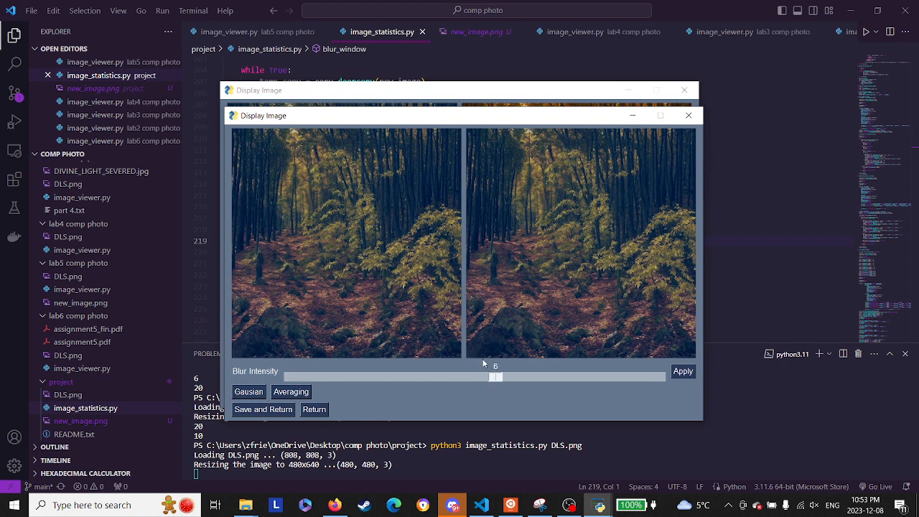
{"action": "left_click_drag", "start_coordinate": [494, 376], "coordinate": [660, 376]}
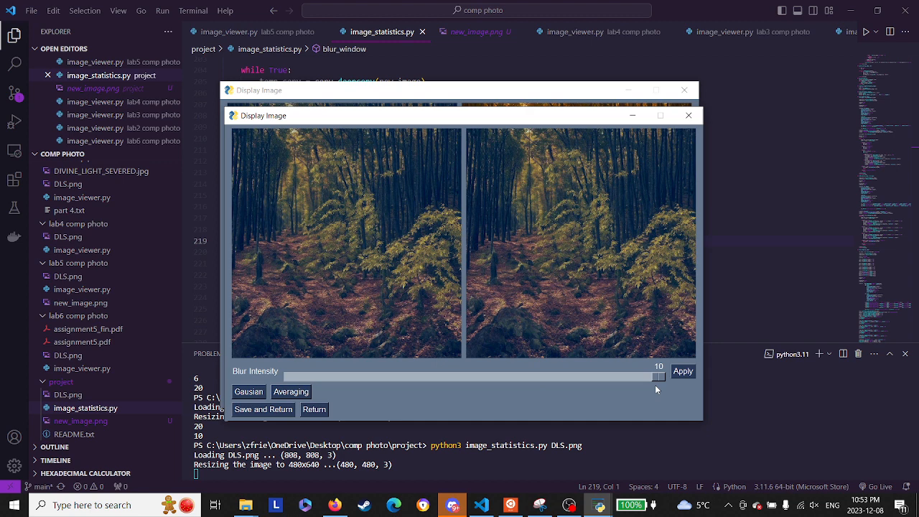
{"action": "left_click", "coordinate": [683, 370]}
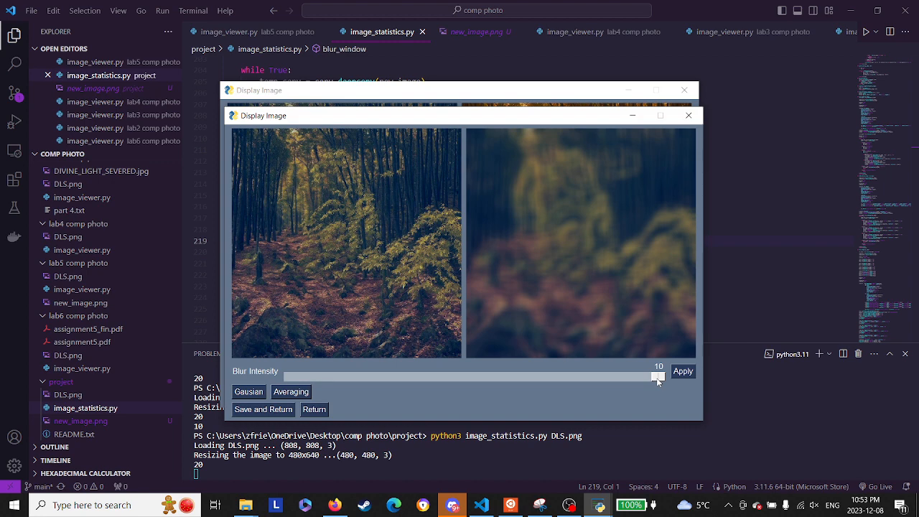
Step: Lower the blur intensity to about 7 and apply the gentler blur
{"action": "left_click_drag", "start_coordinate": [657, 376], "coordinate": [536, 376]}
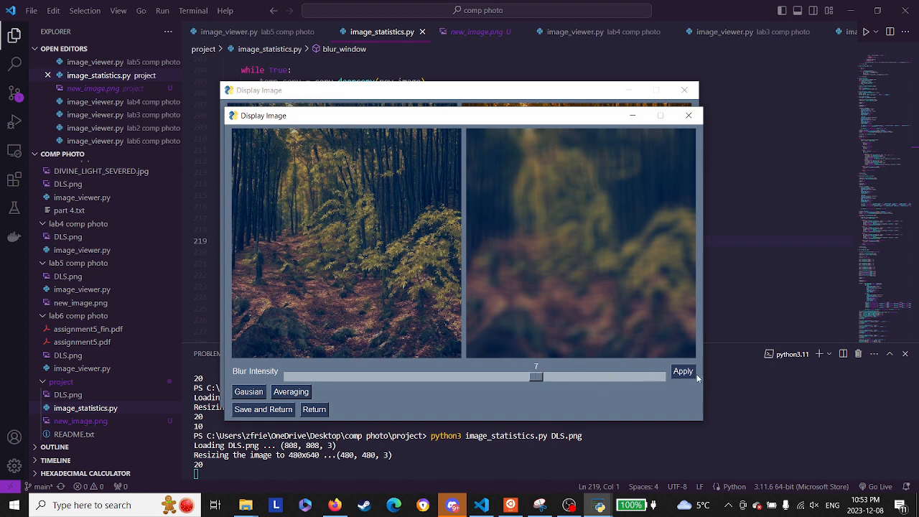
{"action": "left_click", "coordinate": [684, 371]}
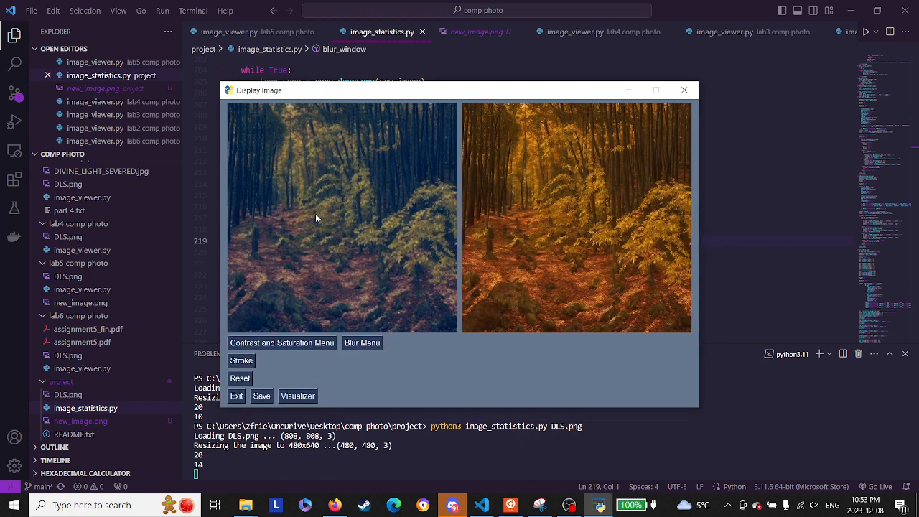
{"action": "mouse_move", "coordinate": [237, 184]}
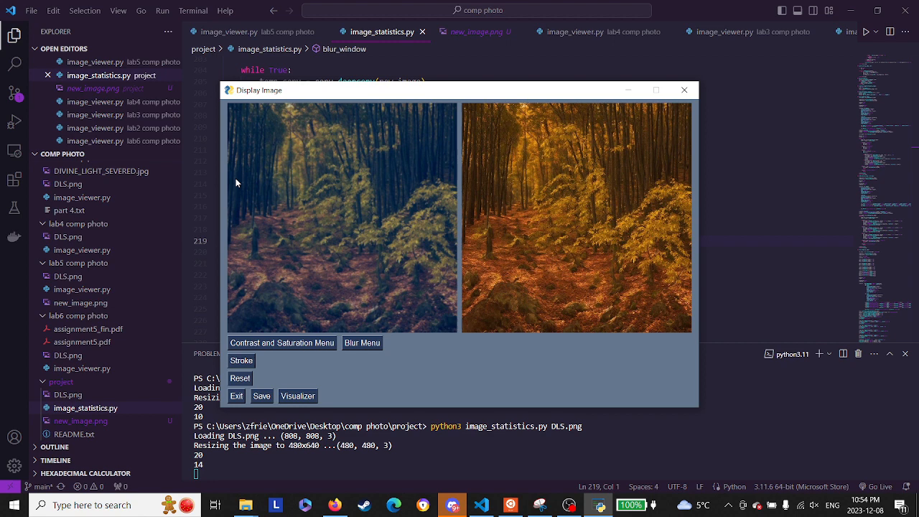
{"action": "mouse_move", "coordinate": [221, 279]}
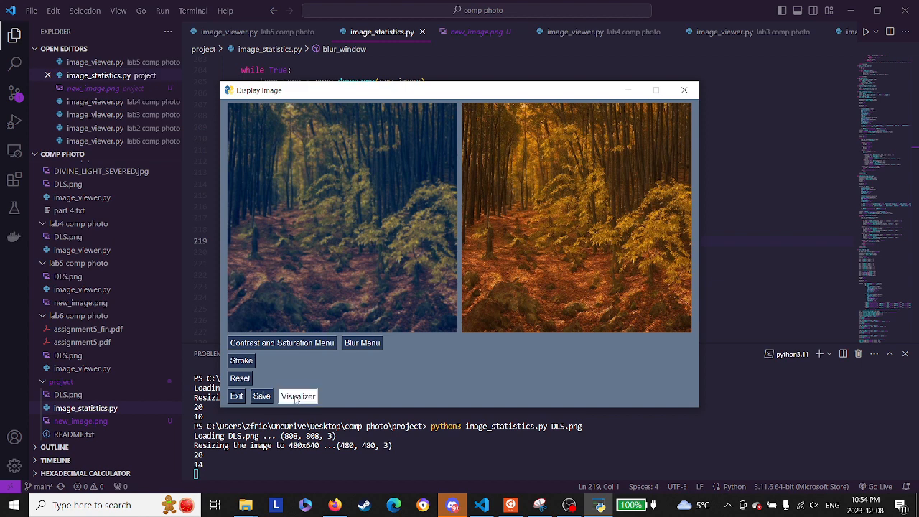
{"action": "mouse_move", "coordinate": [369, 414]}
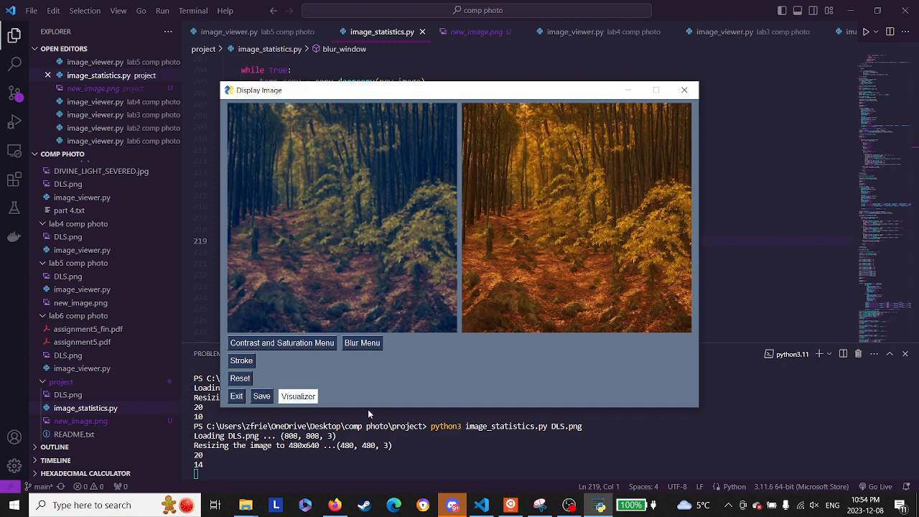
Step: Open the Visualizer showing coloured, grey and per-channel RGB histograms of the forest image
{"action": "left_click", "coordinate": [299, 396]}
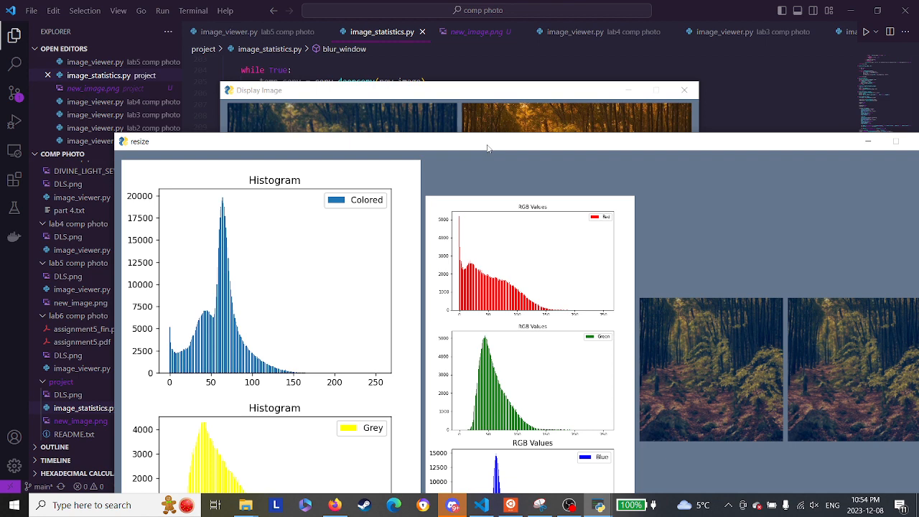
Step: Maximize the visualizer window to show the RGB max, min, median and average pixel values
{"action": "left_click", "coordinate": [896, 141]}
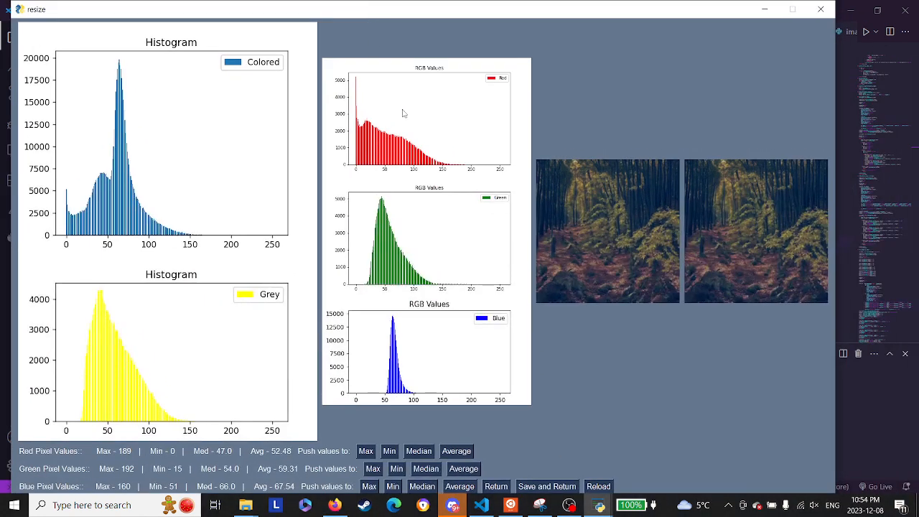
{"action": "mouse_move", "coordinate": [608, 296]}
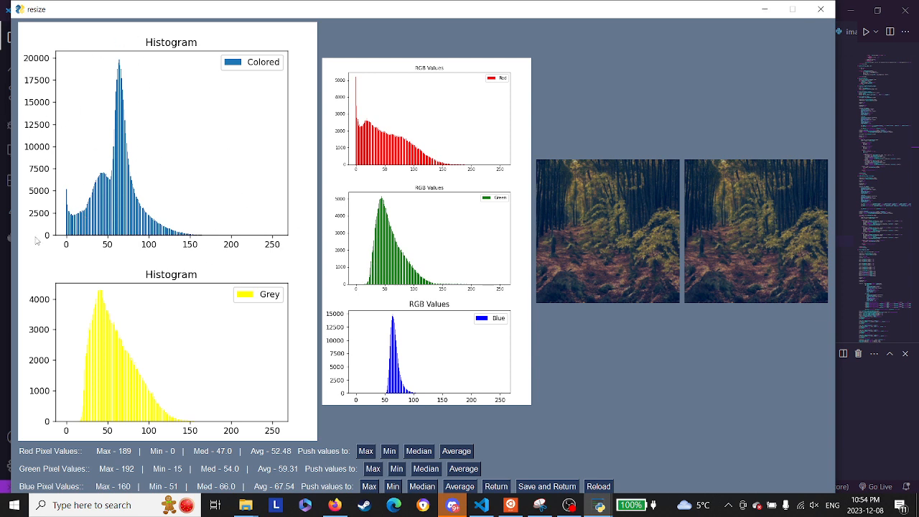
{"action": "mouse_move", "coordinate": [163, 382]}
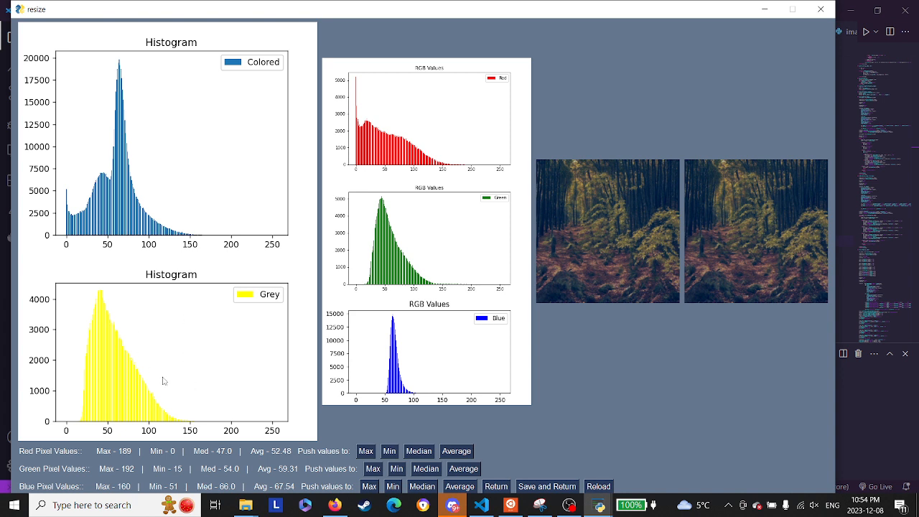
{"action": "mouse_move", "coordinate": [499, 308]}
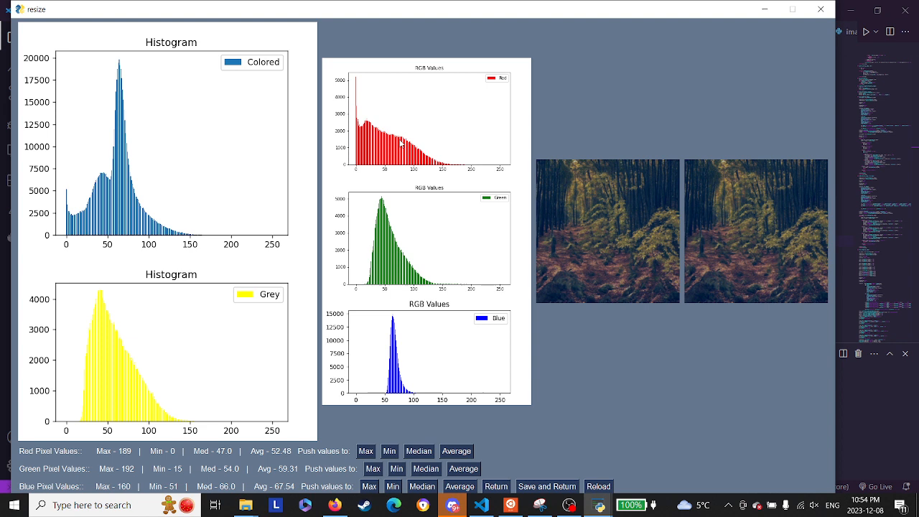
{"action": "mouse_move", "coordinate": [385, 251]}
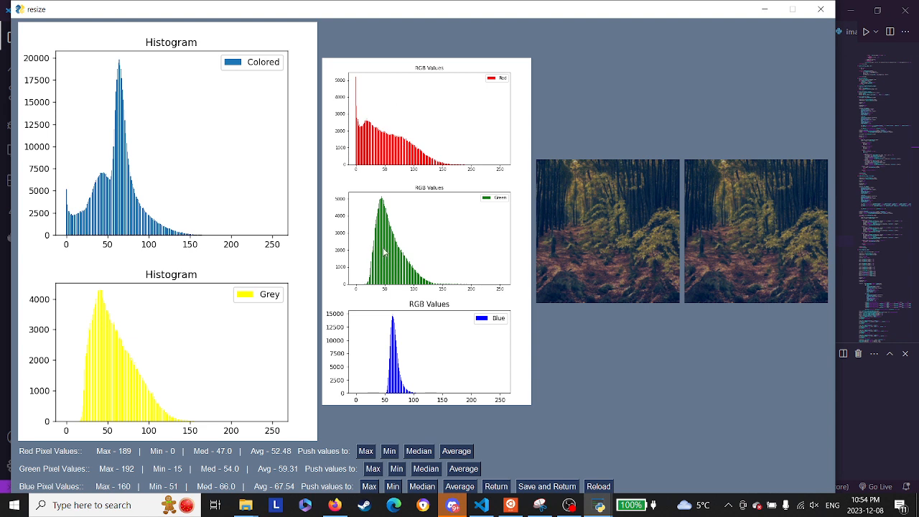
{"action": "mouse_move", "coordinate": [430, 331]}
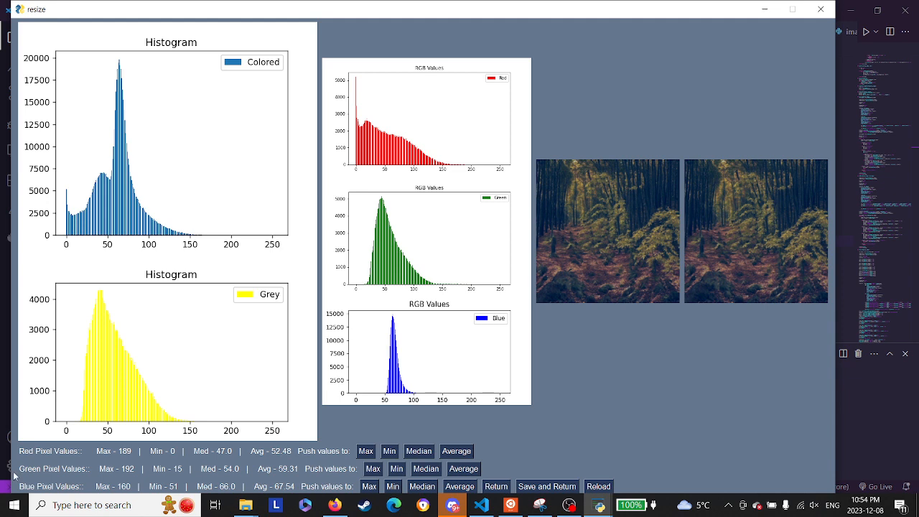
{"action": "mouse_move", "coordinate": [59, 472]}
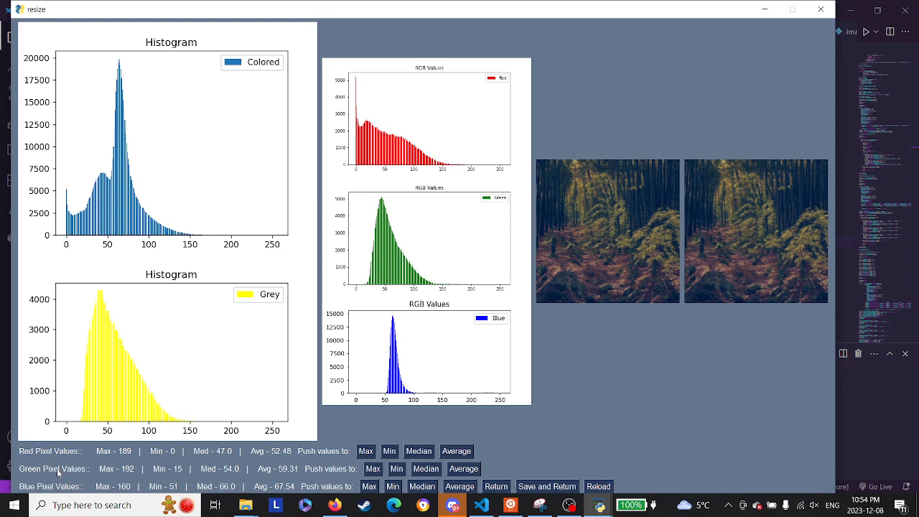
{"action": "mouse_move", "coordinate": [104, 458]}
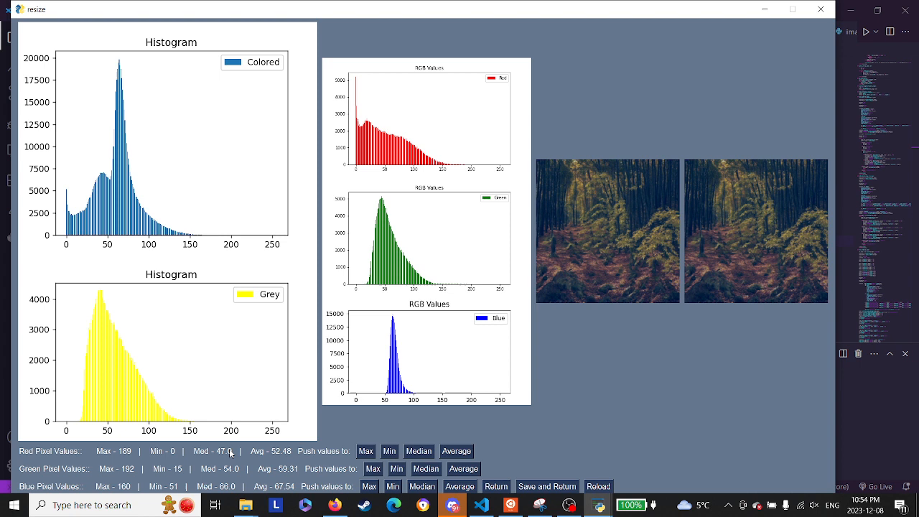
{"action": "mouse_move", "coordinate": [289, 458]}
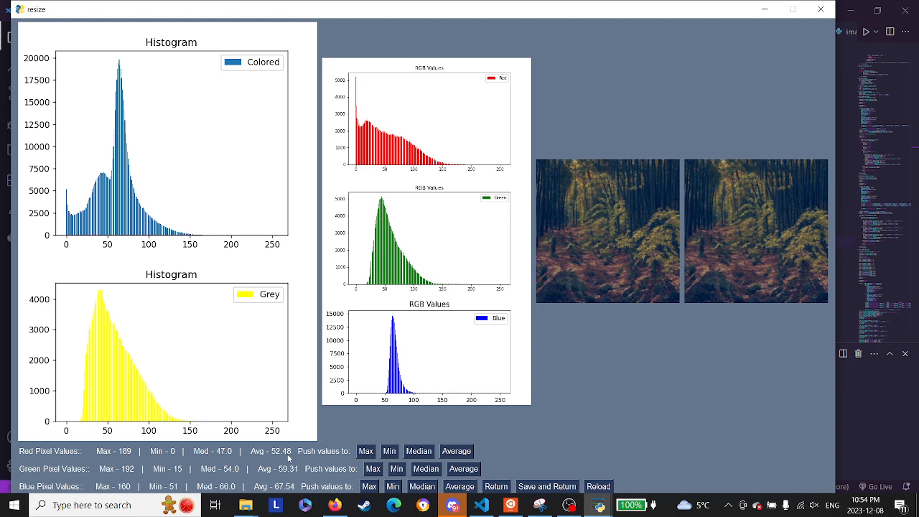
{"action": "mouse_move", "coordinate": [381, 472]}
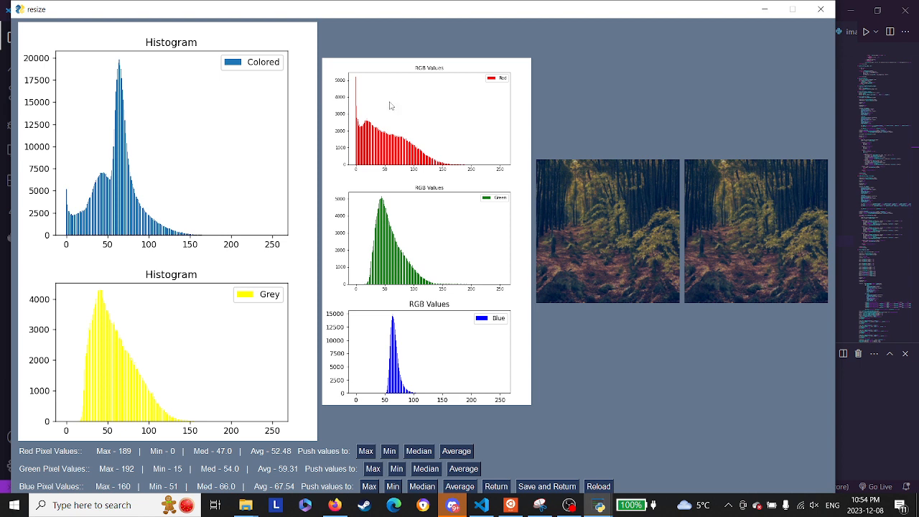
{"action": "mouse_move", "coordinate": [272, 170]}
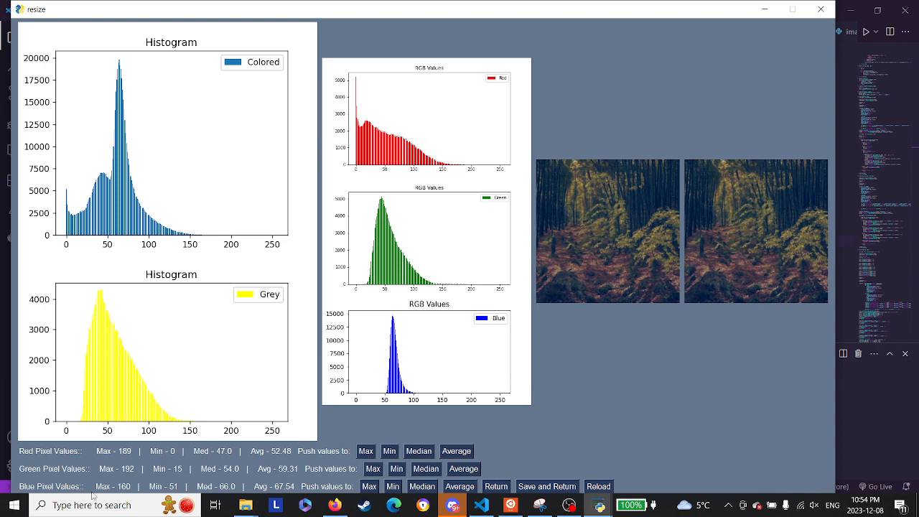
{"action": "mouse_move", "coordinate": [128, 428]}
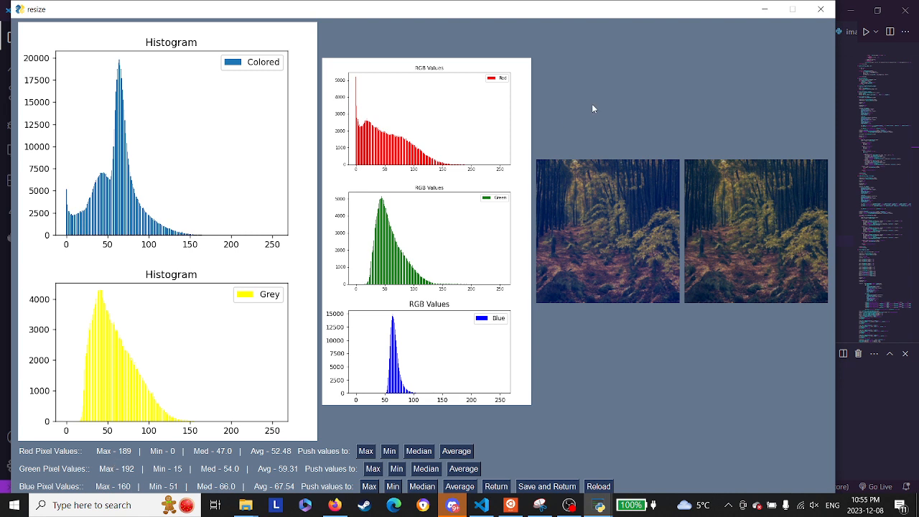
{"action": "mouse_move", "coordinate": [408, 256]}
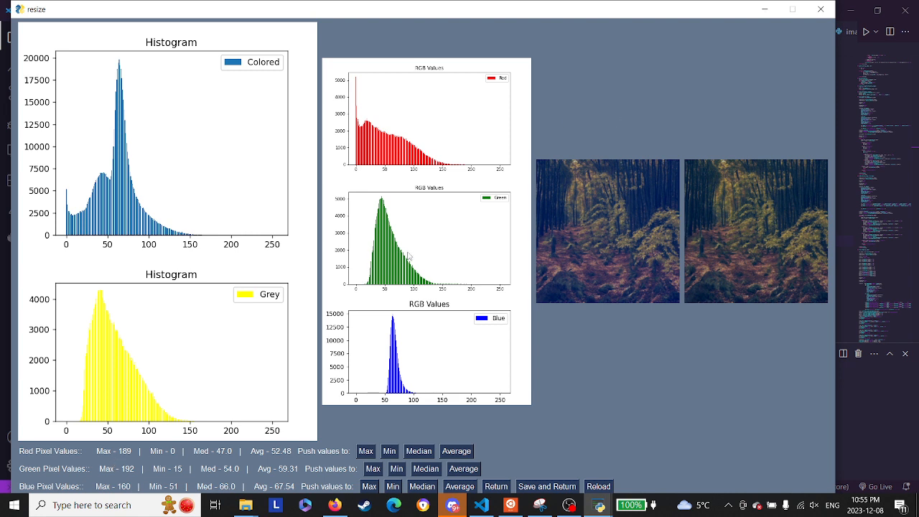
{"action": "mouse_move", "coordinate": [468, 241]}
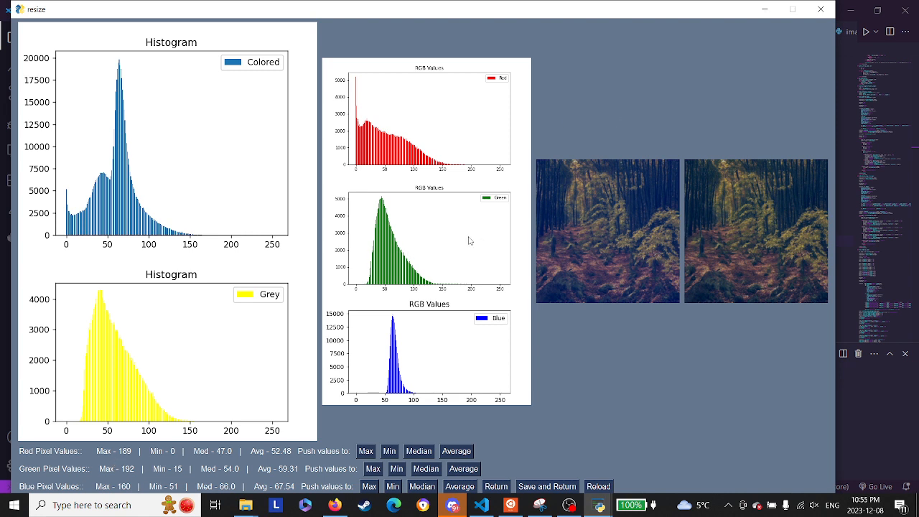
{"action": "mouse_move", "coordinate": [117, 490]}
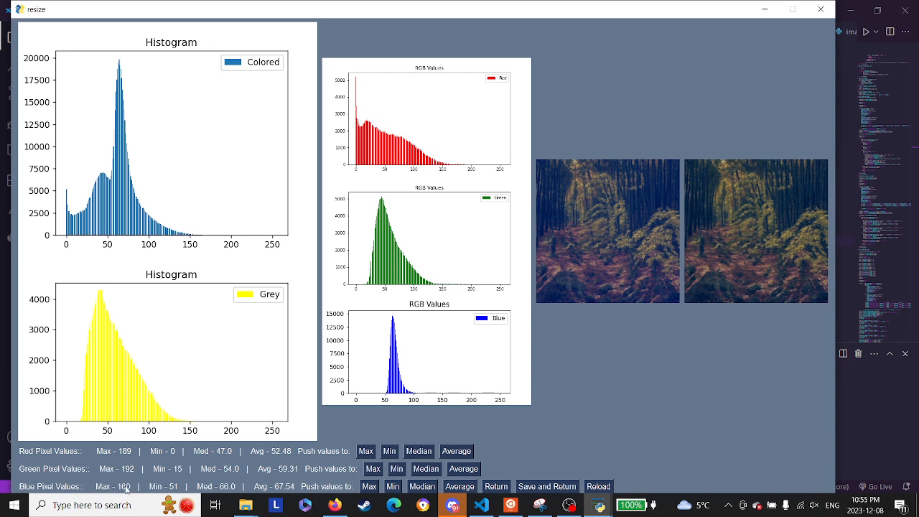
{"action": "mouse_move", "coordinate": [630, 236]}
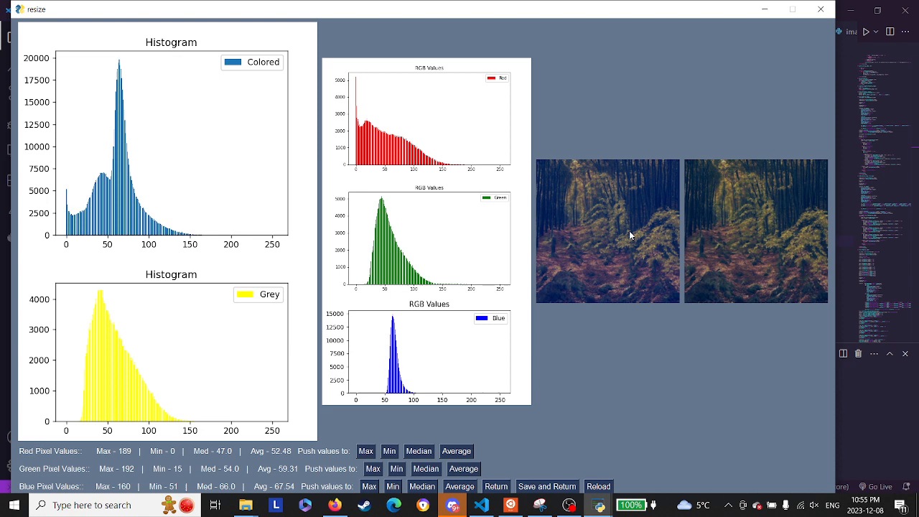
{"action": "mouse_move", "coordinate": [540, 293]}
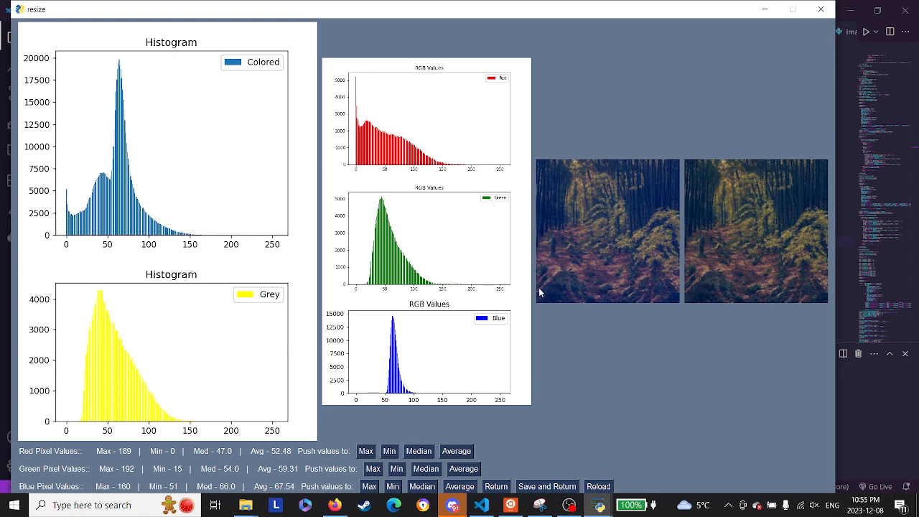
{"action": "mouse_move", "coordinate": [672, 140]}
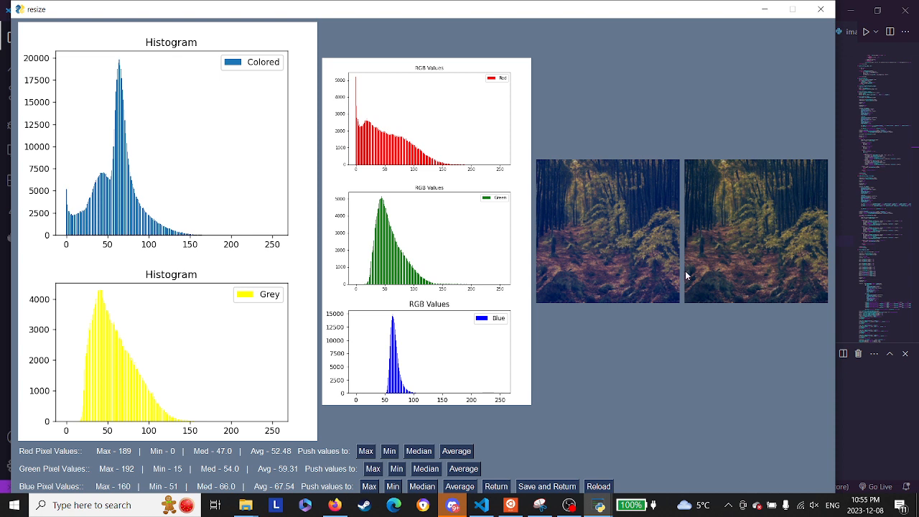
{"action": "mouse_move", "coordinate": [464, 468]}
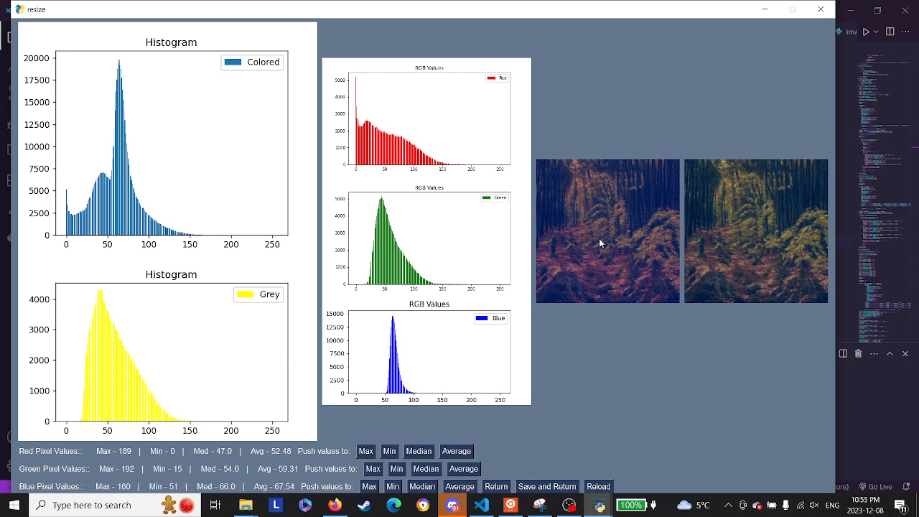
{"action": "mouse_move", "coordinate": [511, 192]}
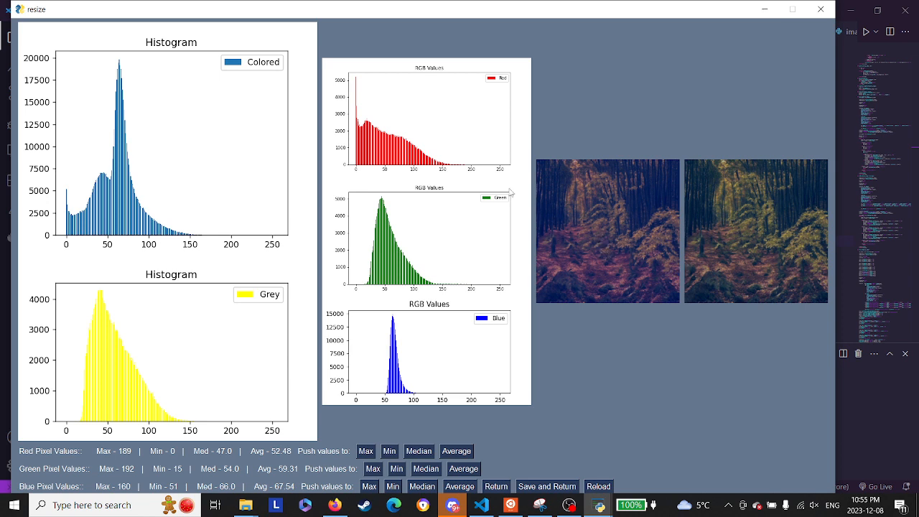
{"action": "mouse_move", "coordinate": [606, 221]}
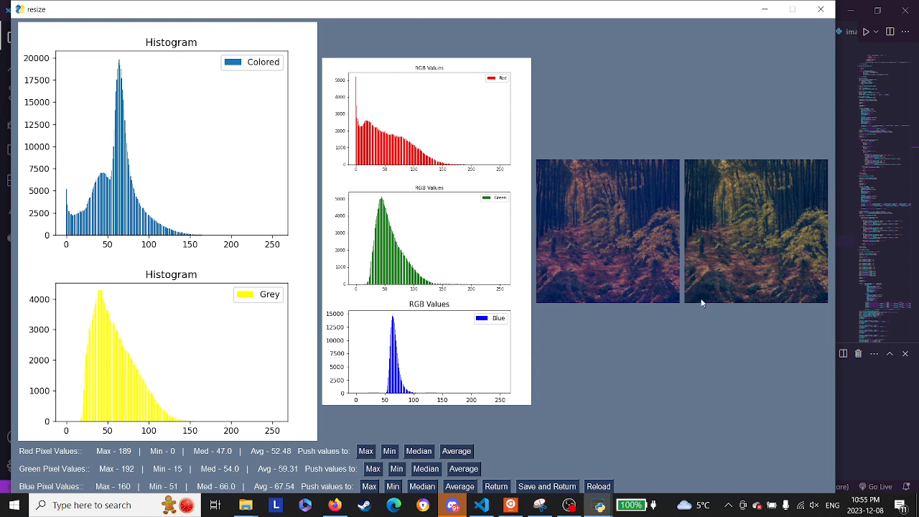
{"action": "mouse_move", "coordinate": [578, 302]}
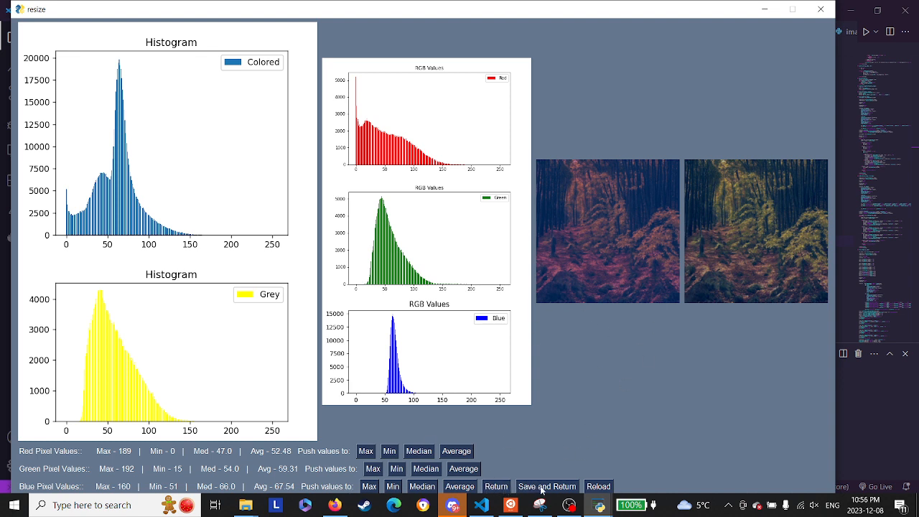
{"action": "mouse_move", "coordinate": [560, 466]}
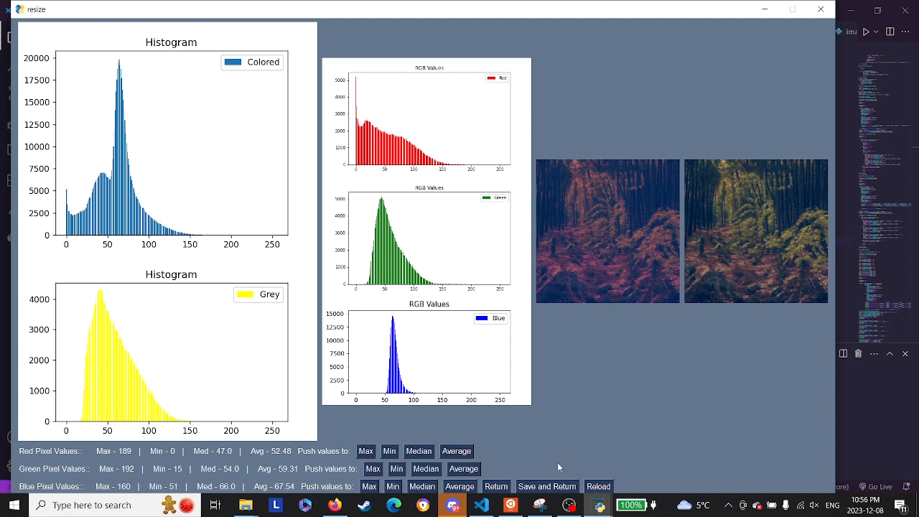
{"action": "mouse_move", "coordinate": [597, 484]}
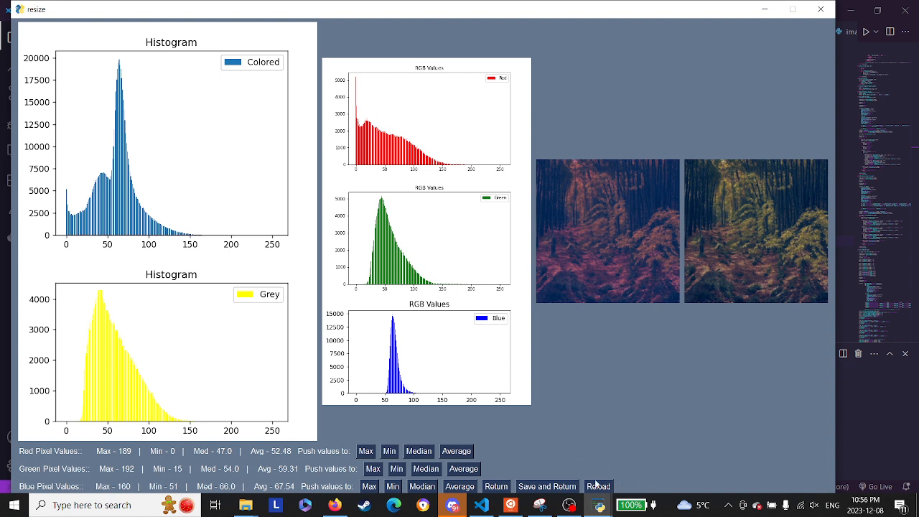
{"action": "mouse_move", "coordinate": [420, 351]}
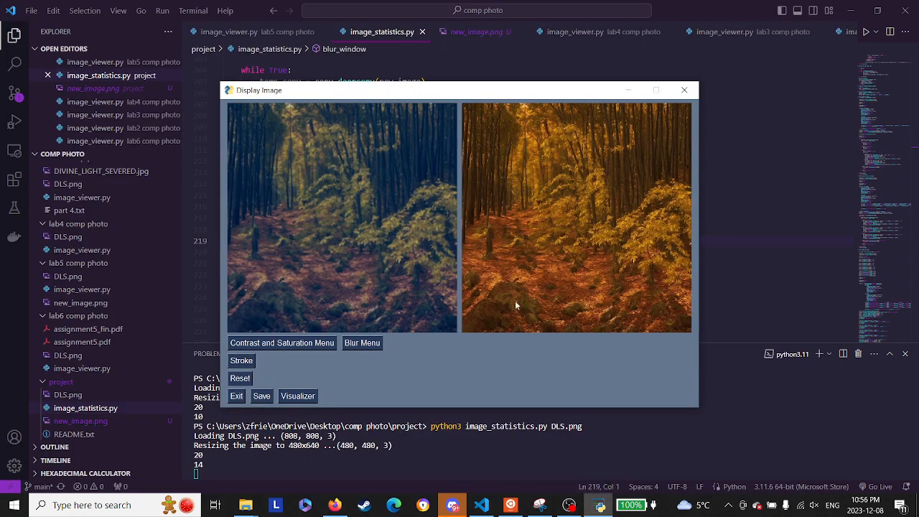
{"action": "mouse_move", "coordinate": [347, 274]}
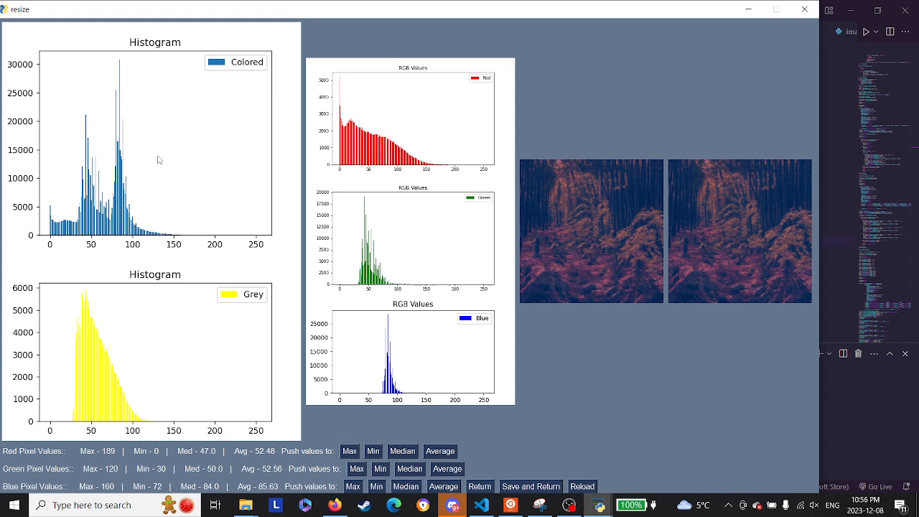
{"action": "mouse_move", "coordinate": [442, 162]}
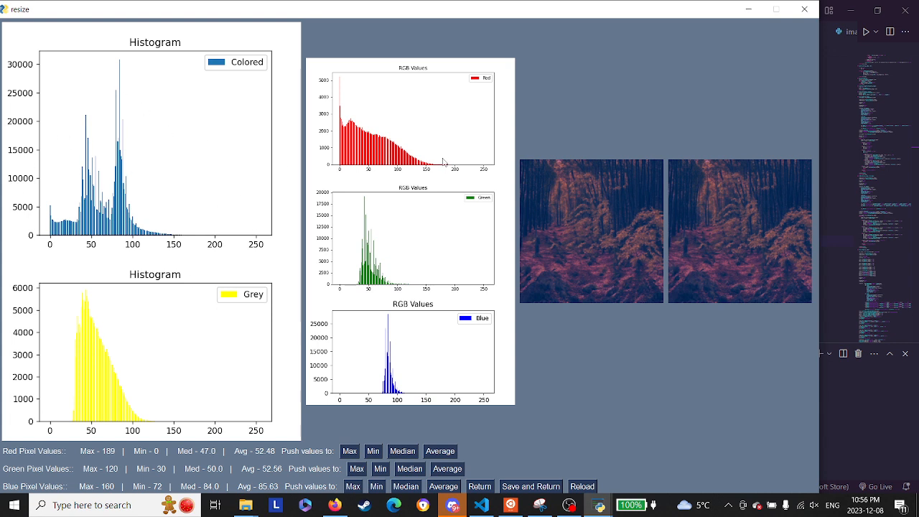
{"action": "mouse_move", "coordinate": [387, 282]}
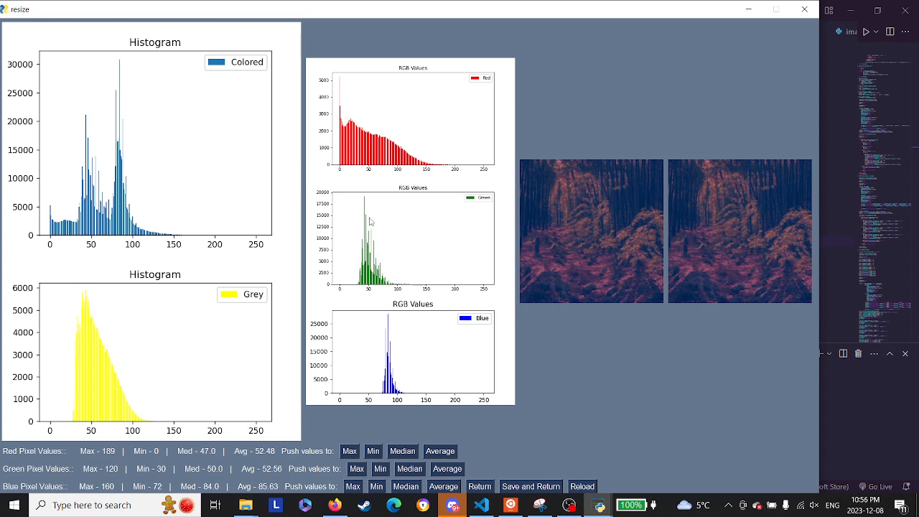
{"action": "mouse_move", "coordinate": [32, 315]}
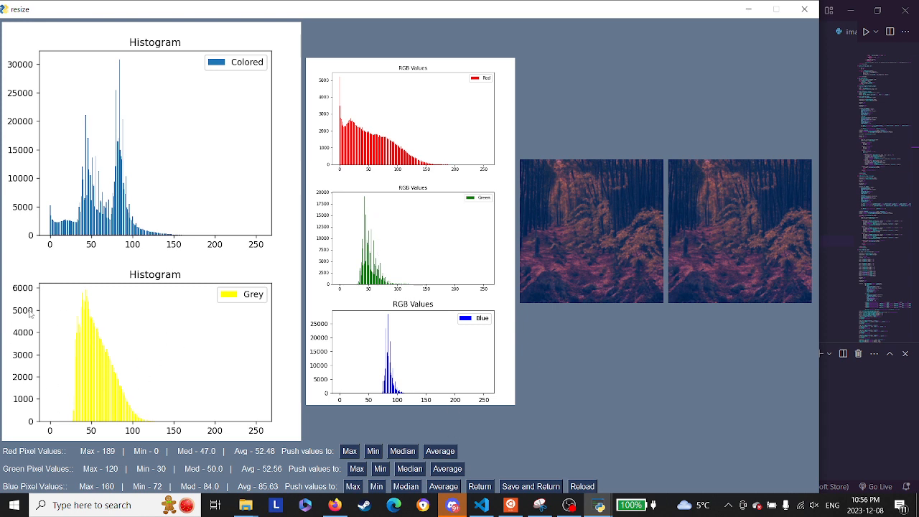
{"action": "mouse_move", "coordinate": [122, 339]}
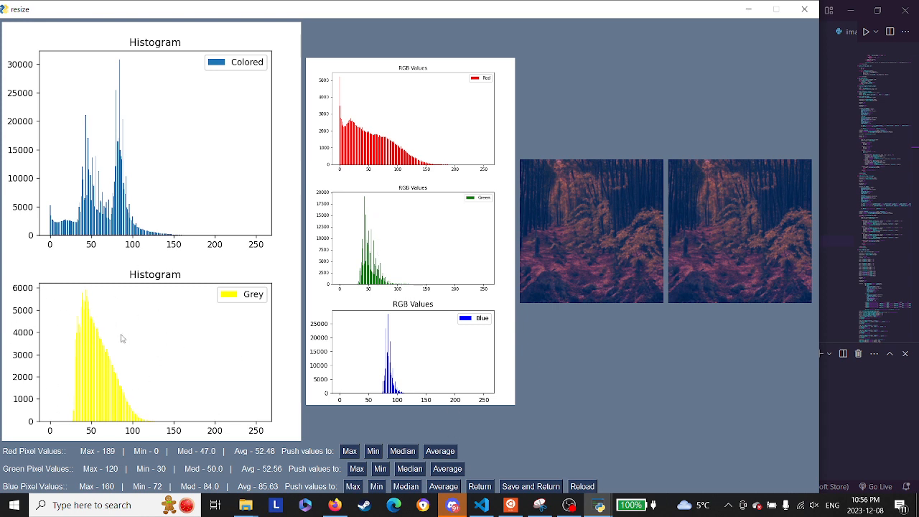
{"action": "mouse_move", "coordinate": [443, 139]}
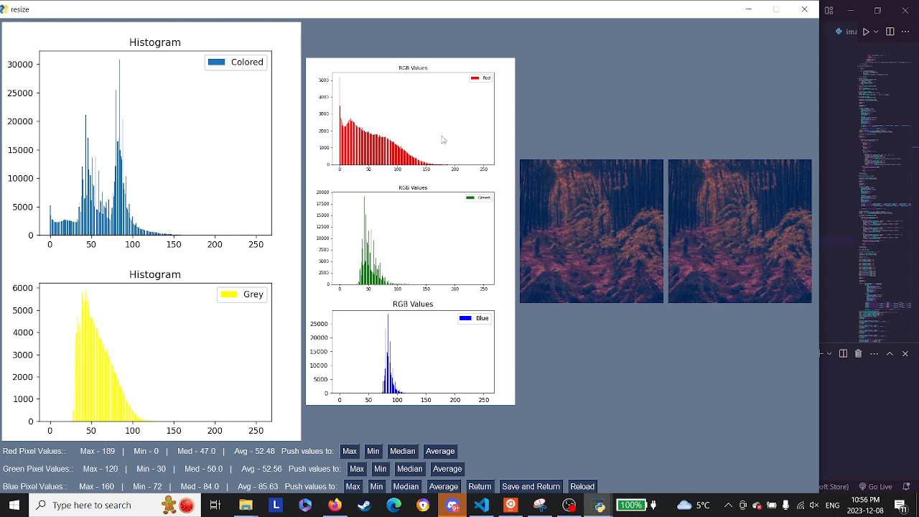
{"action": "mouse_move", "coordinate": [370, 293]}
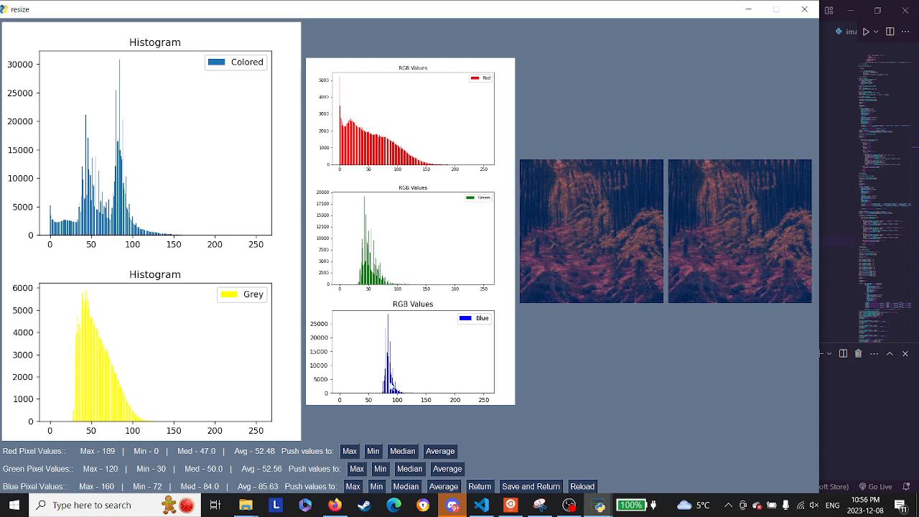
{"action": "mouse_move", "coordinate": [755, 252]}
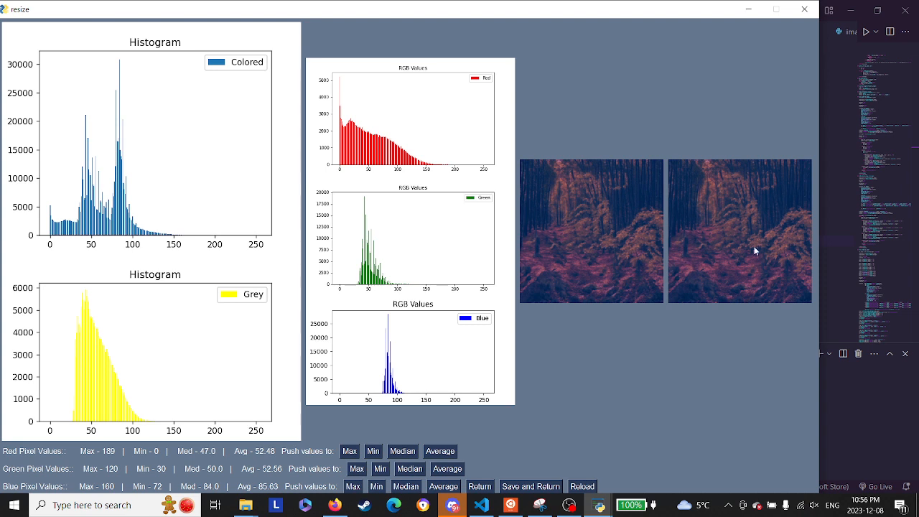
{"action": "mouse_move", "coordinate": [569, 256]}
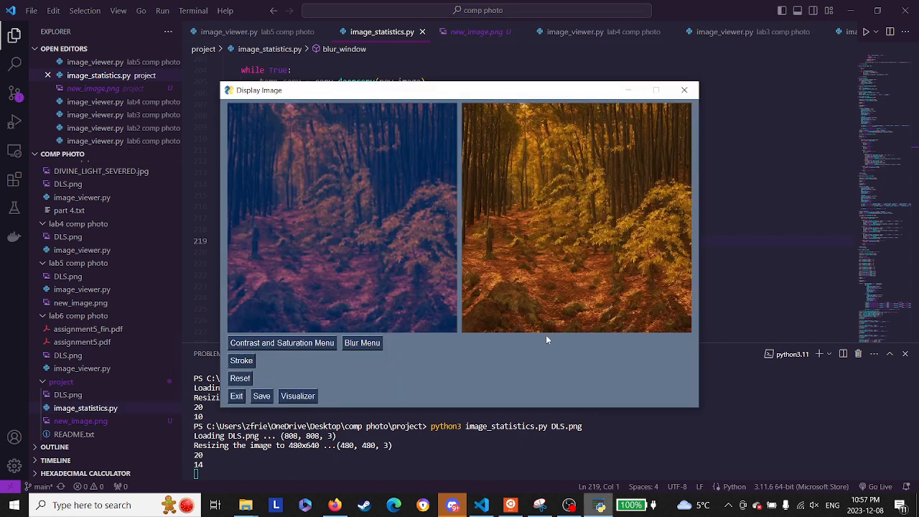
{"action": "mouse_move", "coordinate": [398, 181]}
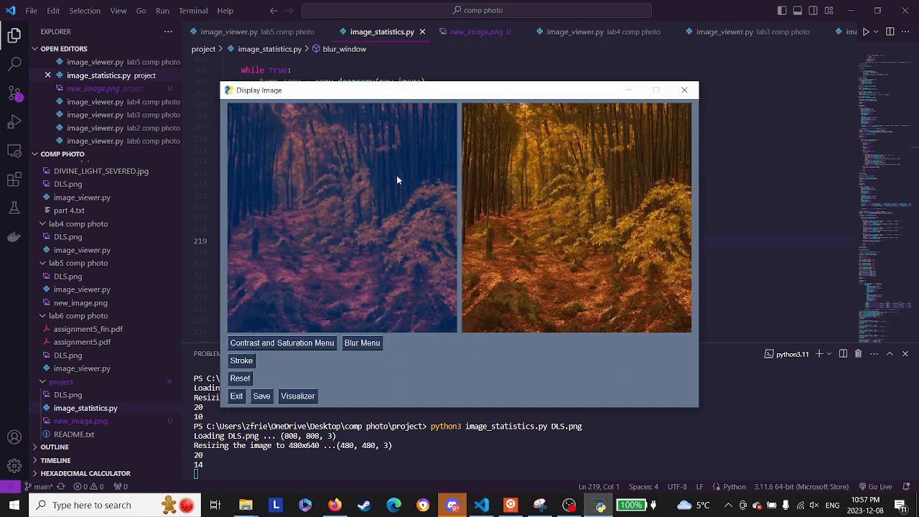
{"action": "mouse_move", "coordinate": [569, 506]}
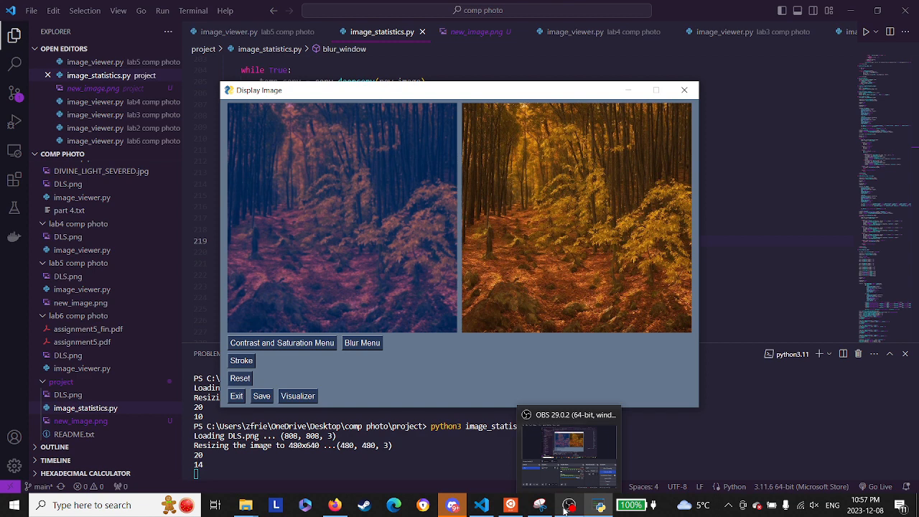